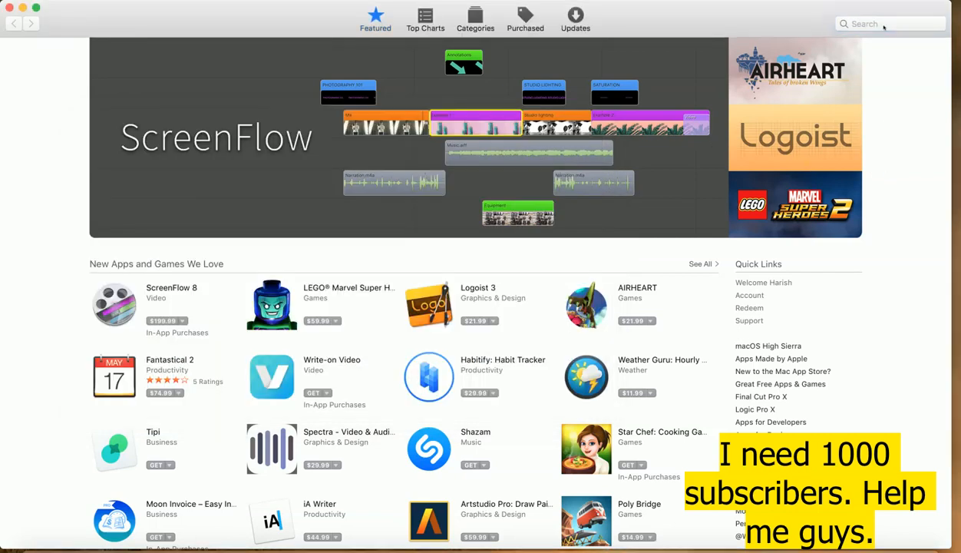
# Step: Search the Mac App Store for 'unrar' to list UnRAR Free and other extraction utilities
pyautogui.click(890, 25)
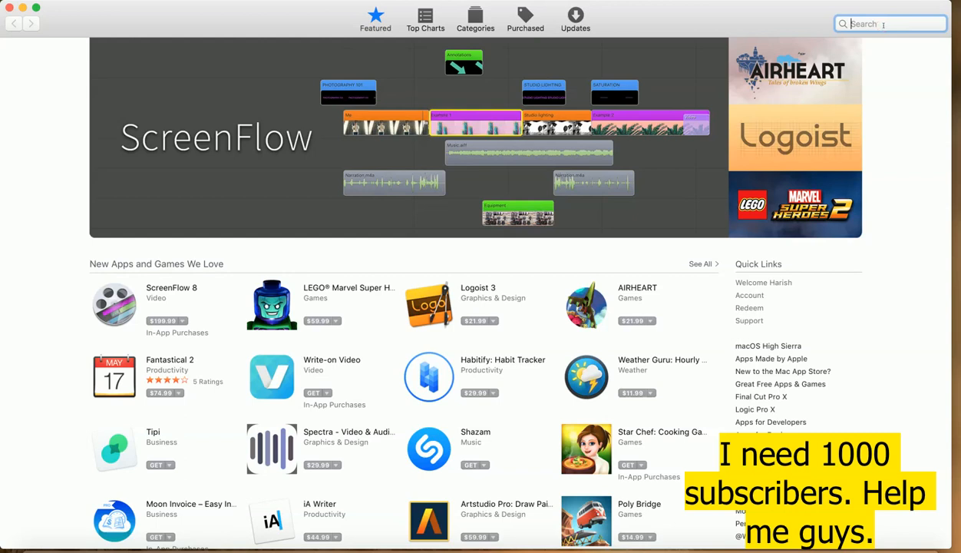
pyautogui.write('unrar')
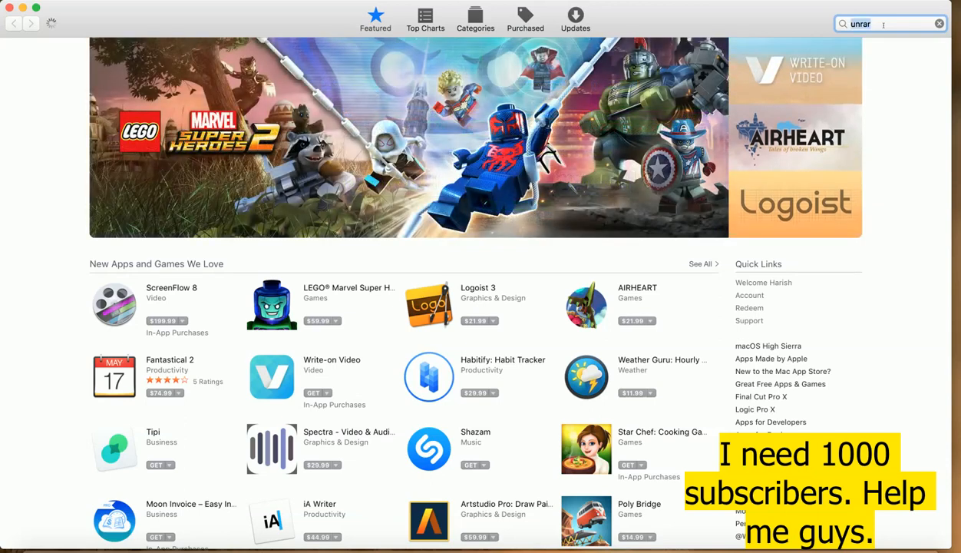
pyautogui.press('Return')
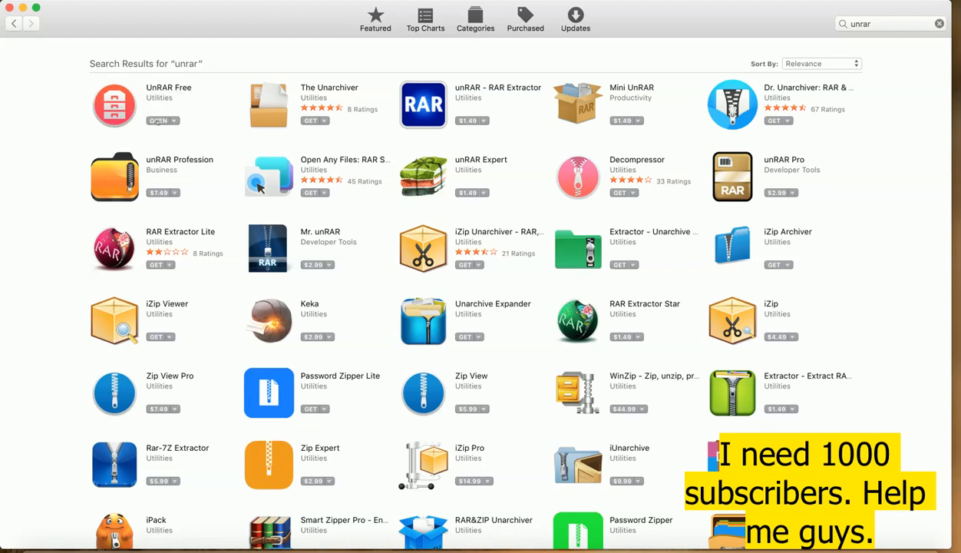
# Step: Go to the UnRAR Free product page from the search results
pyautogui.click(113, 104)
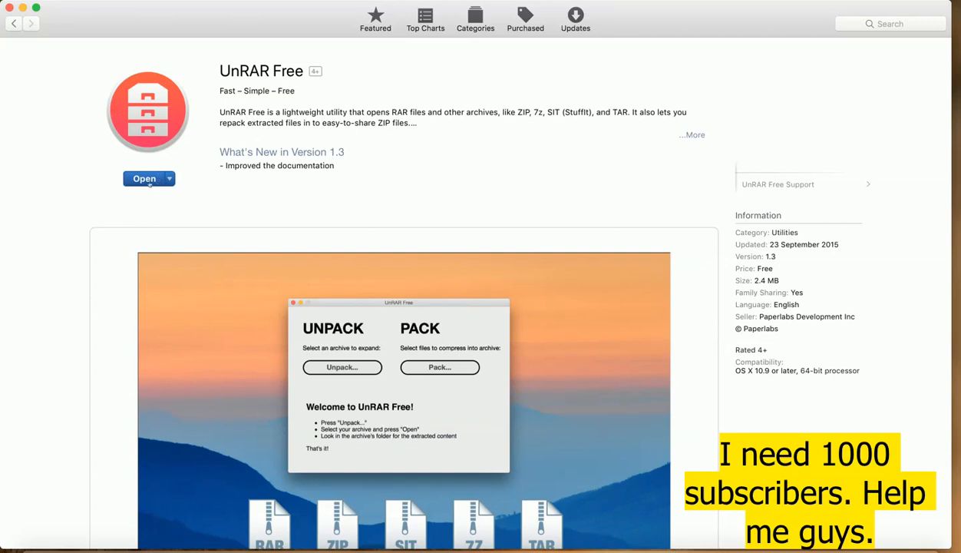
# Step: Launch UnRAR Free from its store page so the unpack/pack window appears
pyautogui.click(144, 178)
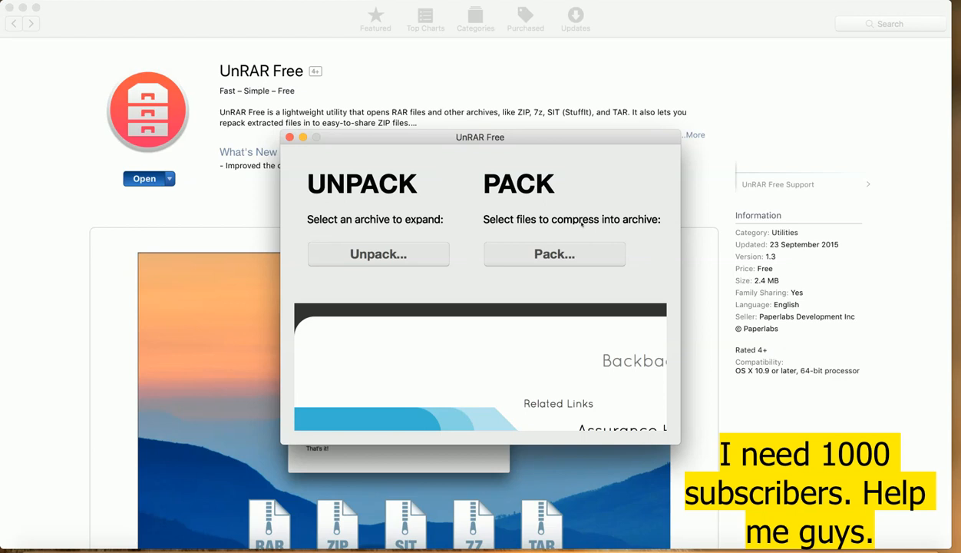
pyautogui.moveTo(304, 223)
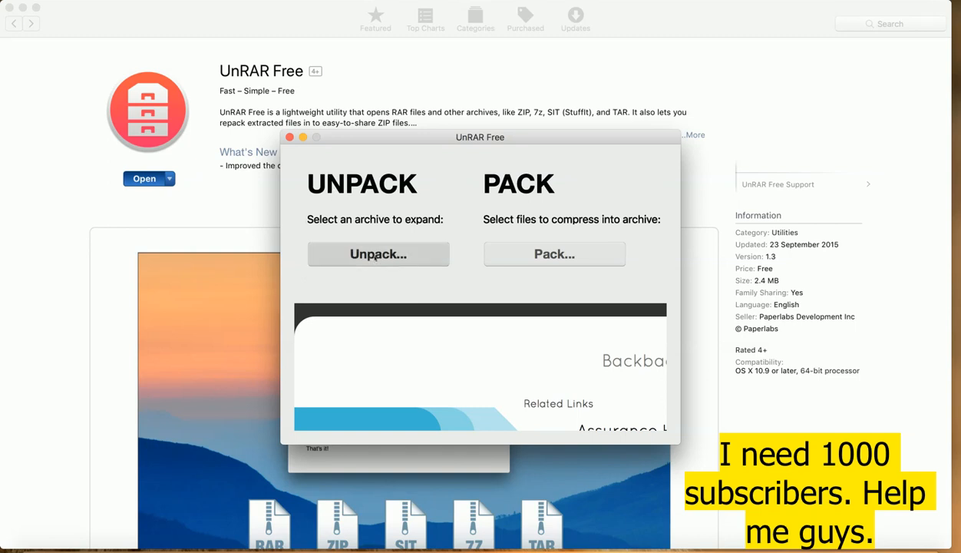
# Step: Unpack All.rar from the Downloads folder with UnRAR Free
pyautogui.click(378, 253)
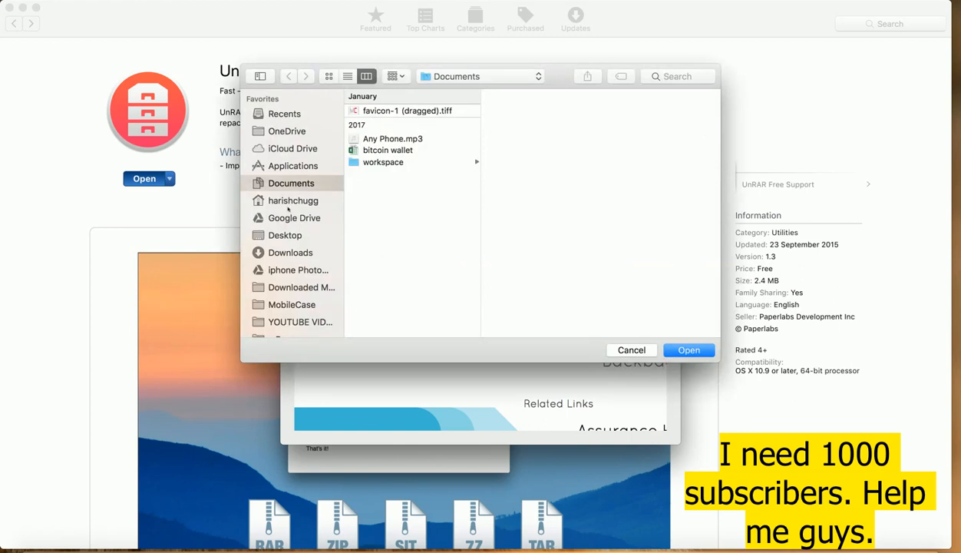
pyautogui.click(291, 252)
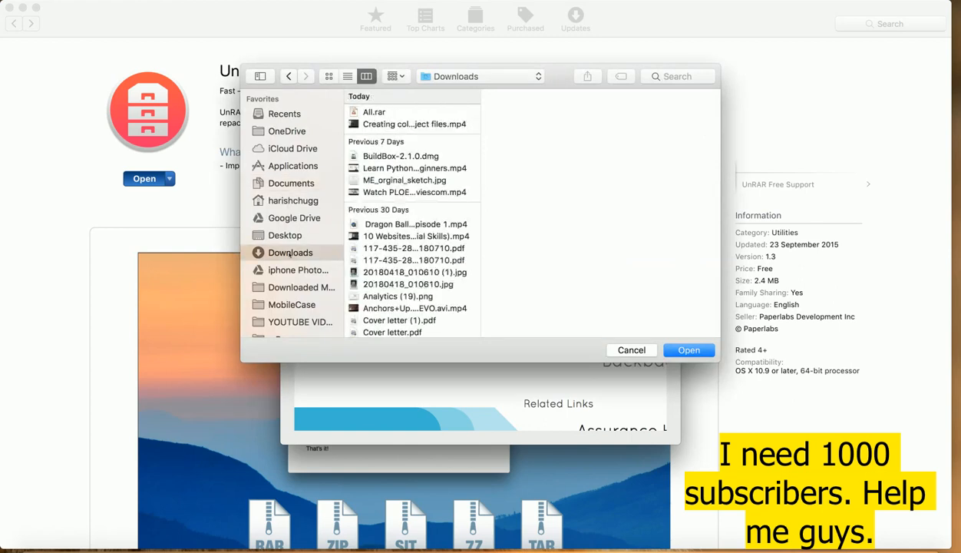
pyautogui.click(373, 110)
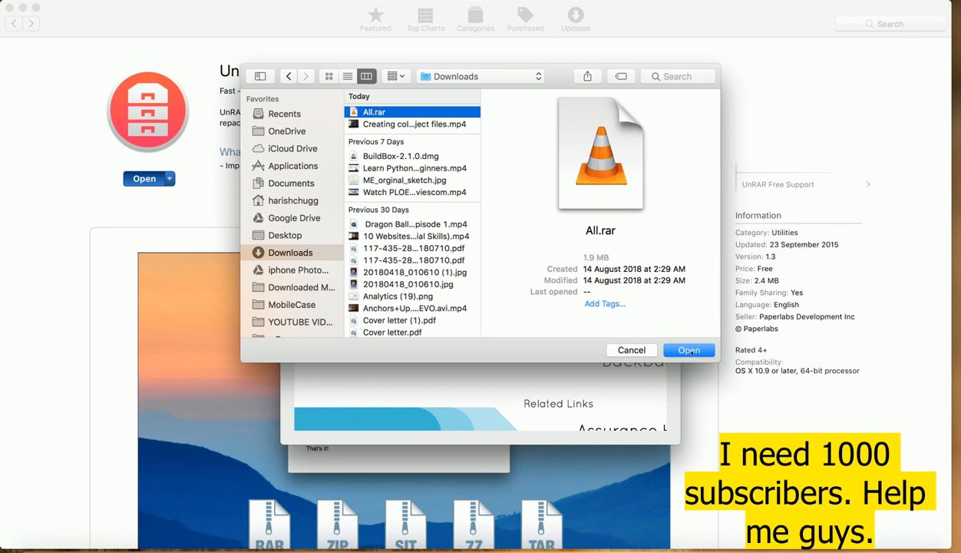
pyautogui.click(687, 350)
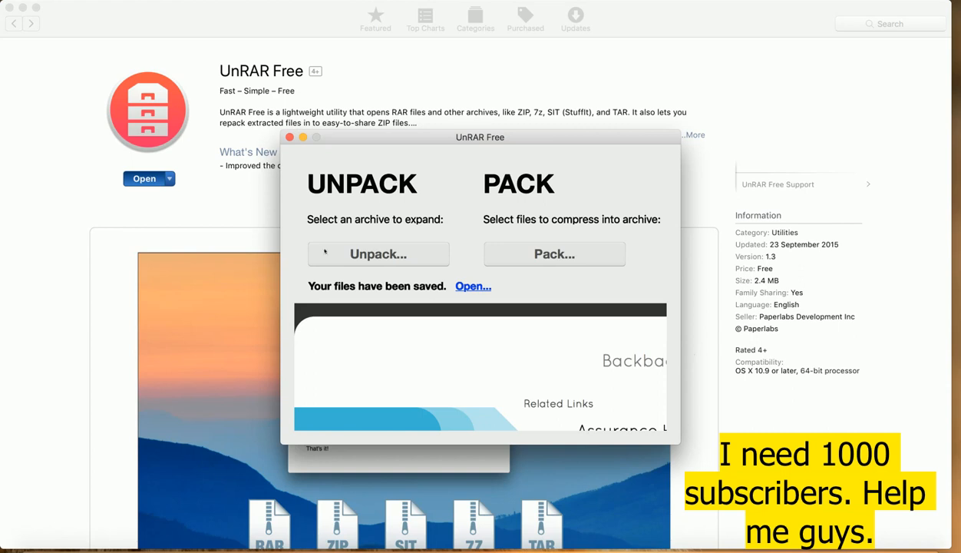
pyautogui.moveTo(393, 230)
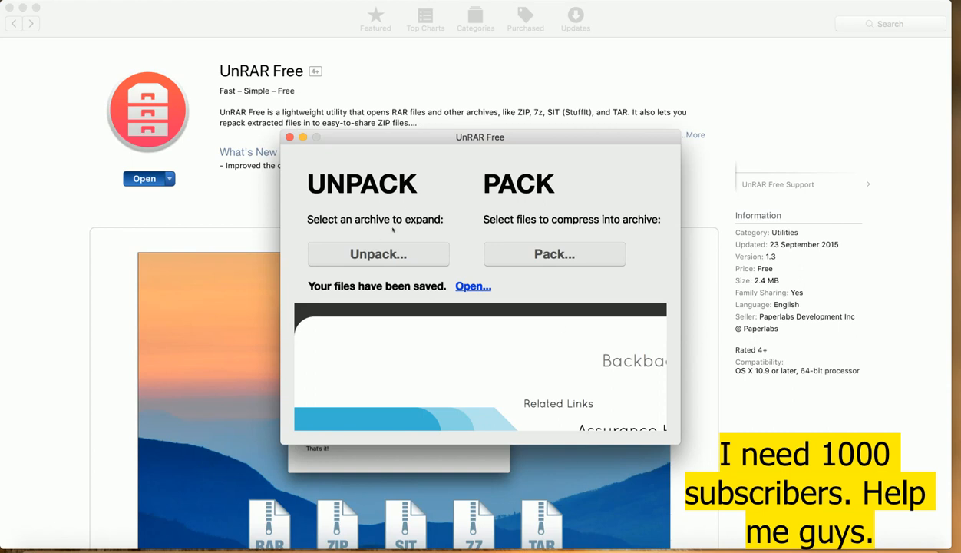
pyautogui.moveTo(421, 313)
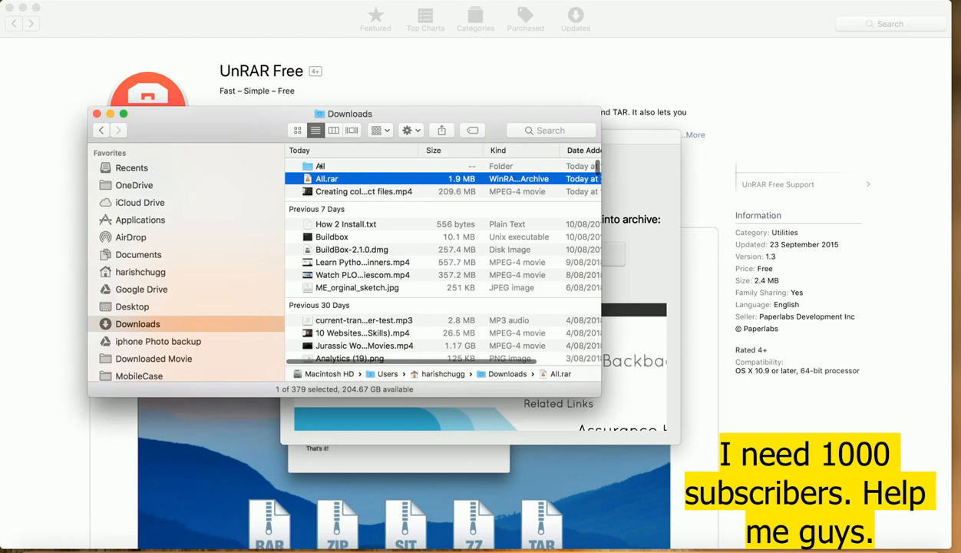
# Step: View the extracted All folder with color_switch.rar and tutorial.rar, then refocus UnRAR Free
pyautogui.click(345, 166)
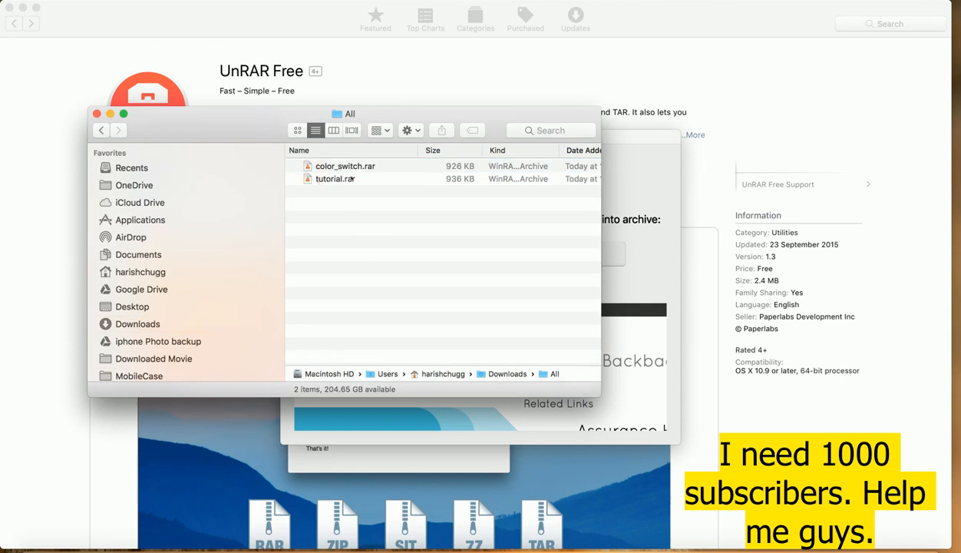
pyautogui.click(335, 178)
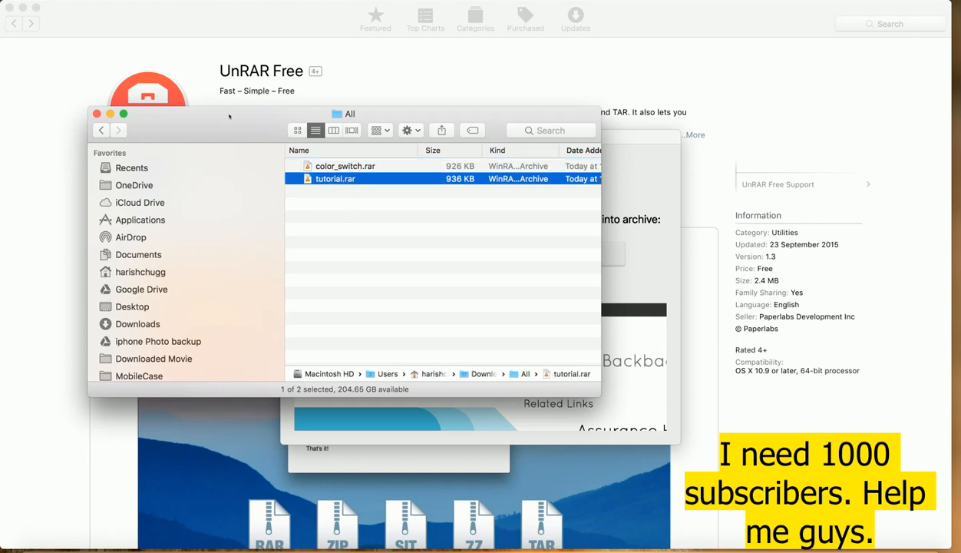
pyautogui.moveTo(231, 116)
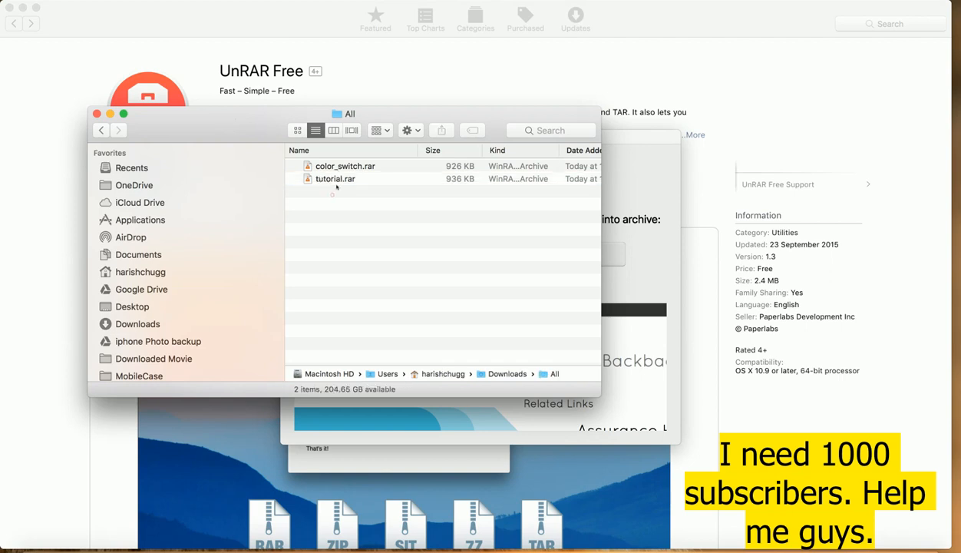
pyautogui.click(334, 178)
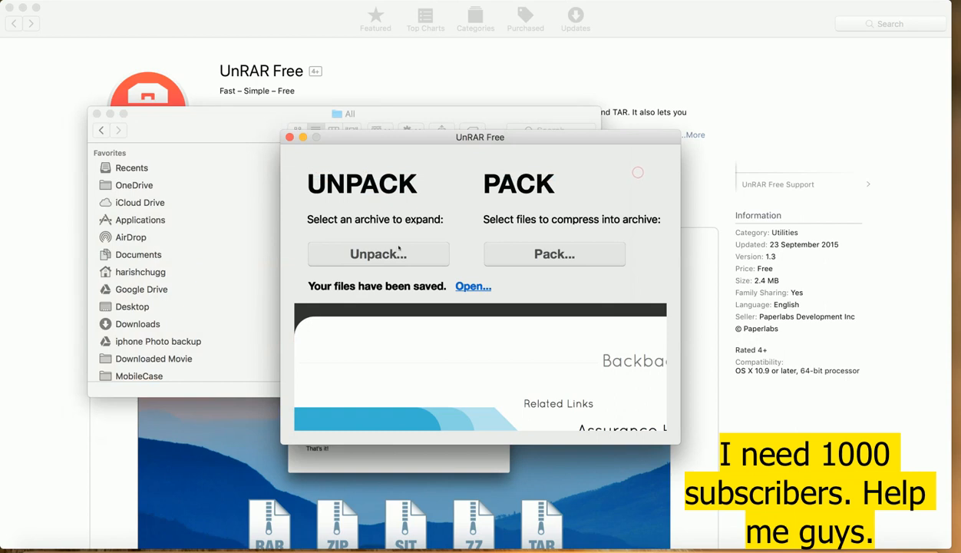
# Step: Unpack the nested color_switch.rar from the All folder
pyautogui.click(378, 253)
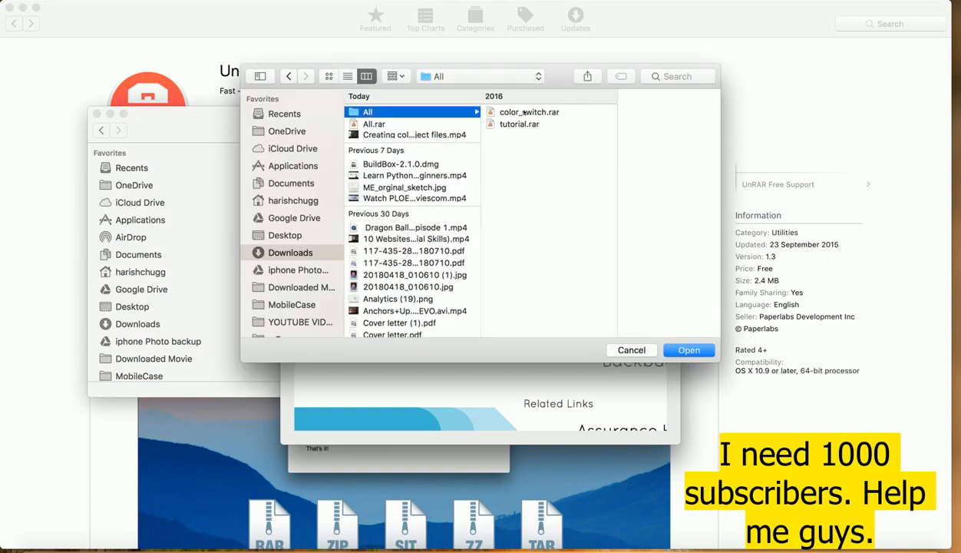
pyautogui.click(528, 110)
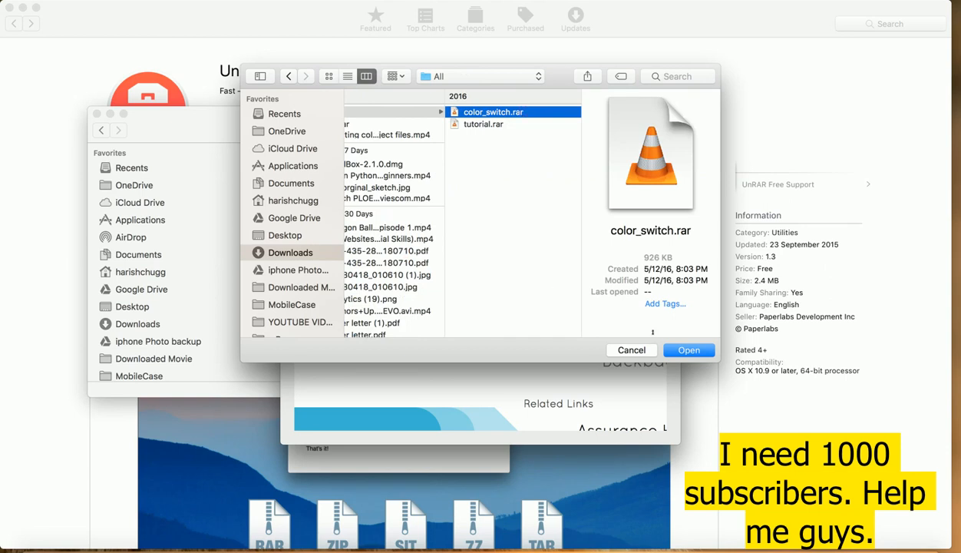
pyautogui.click(688, 350)
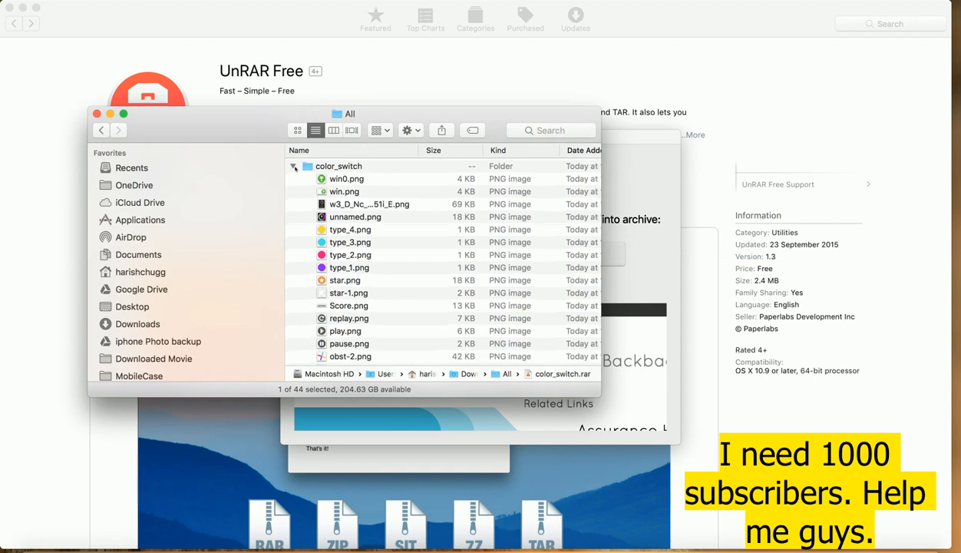
# Step: Collapse the color_switch folder of PNGs so it shows beside both archives in All
pyautogui.click(294, 166)
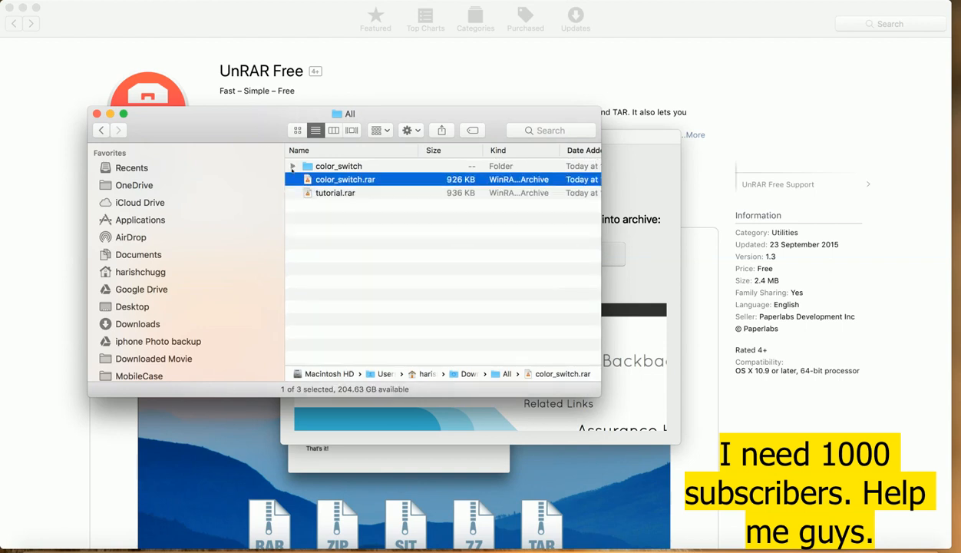